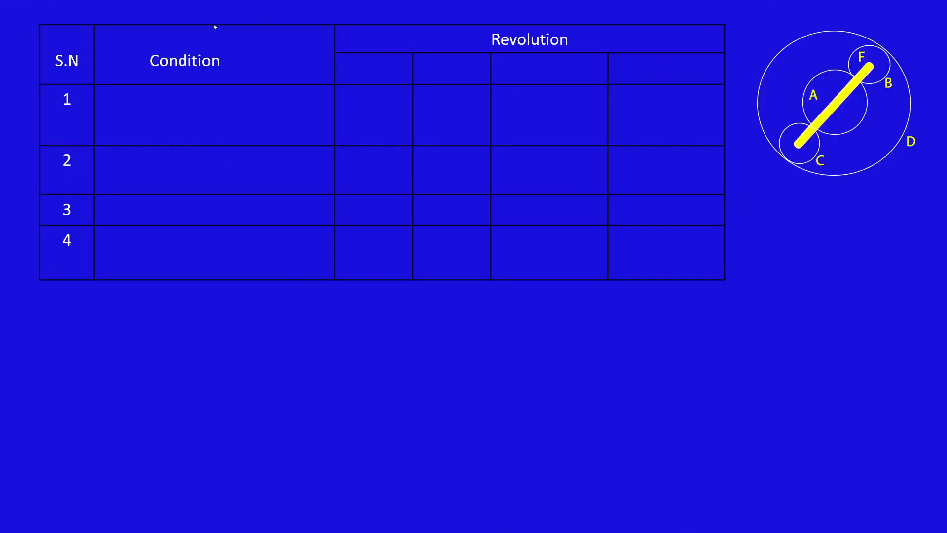
Enter 'Arm fixed. Give -1 rotation to A' as the first condition and box the -1 in ink
{"action": "type", "text": "Arm fixed. Give -1 rotation to A"}
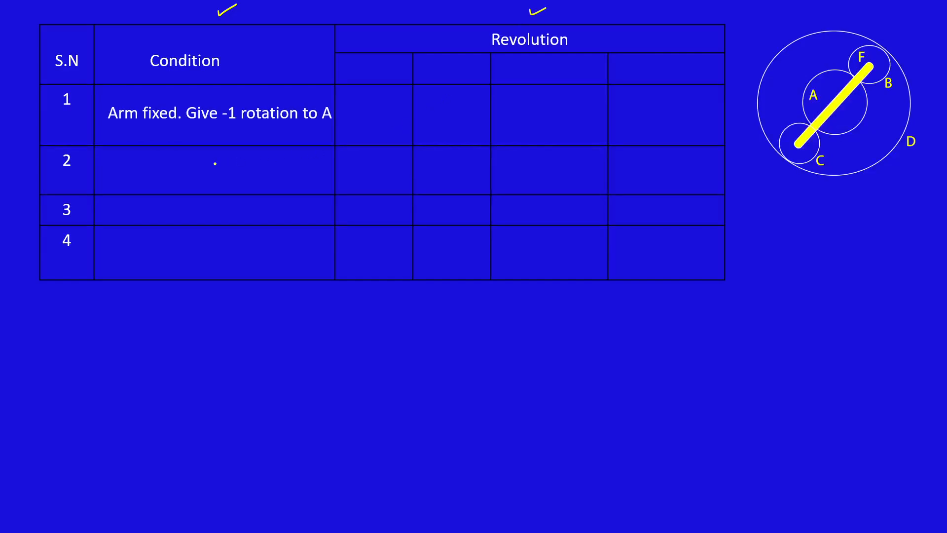
{"action": "left_click_drag", "start_coordinate": [223, 99], "coordinate": [236, 121]}
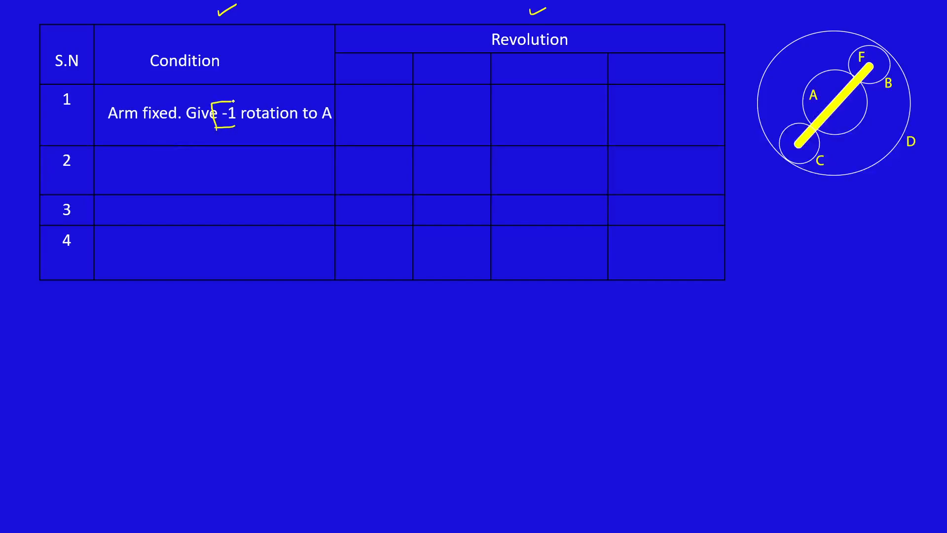
{"action": "left_click_drag", "start_coordinate": [211, 102], "coordinate": [242, 124]}
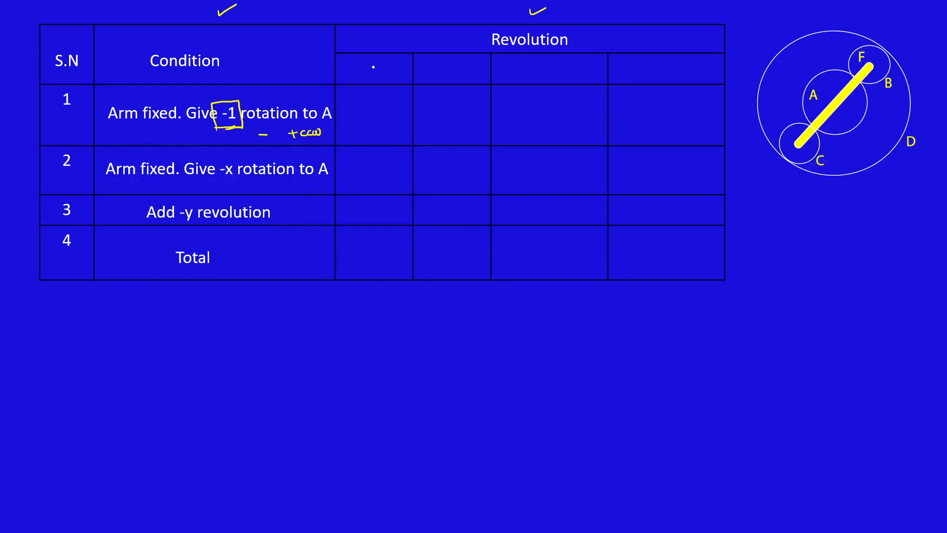
Label revolution columns Arm EF, B-C and D, and enter 0 and -1 in row 1
{"action": "type", "text": "Arm EF"}
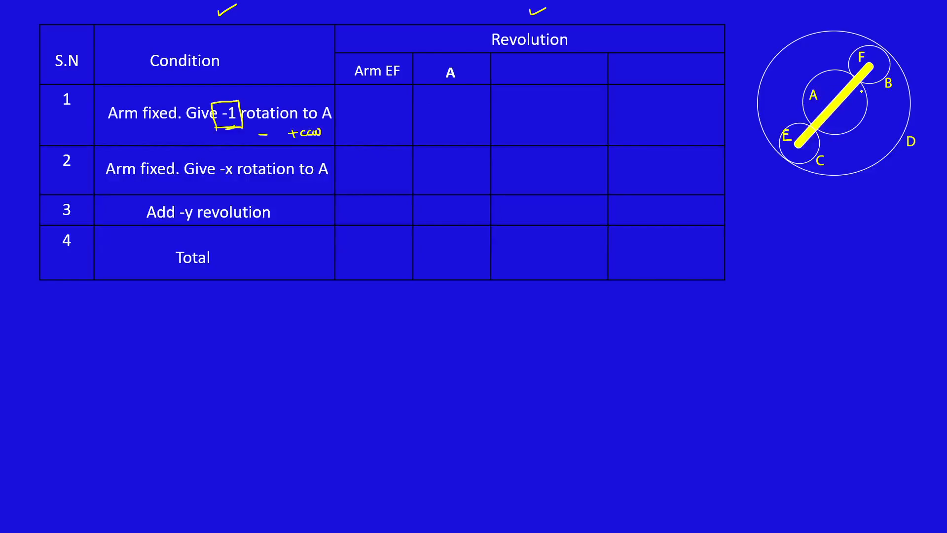
{"action": "type", "text": "B-C"}
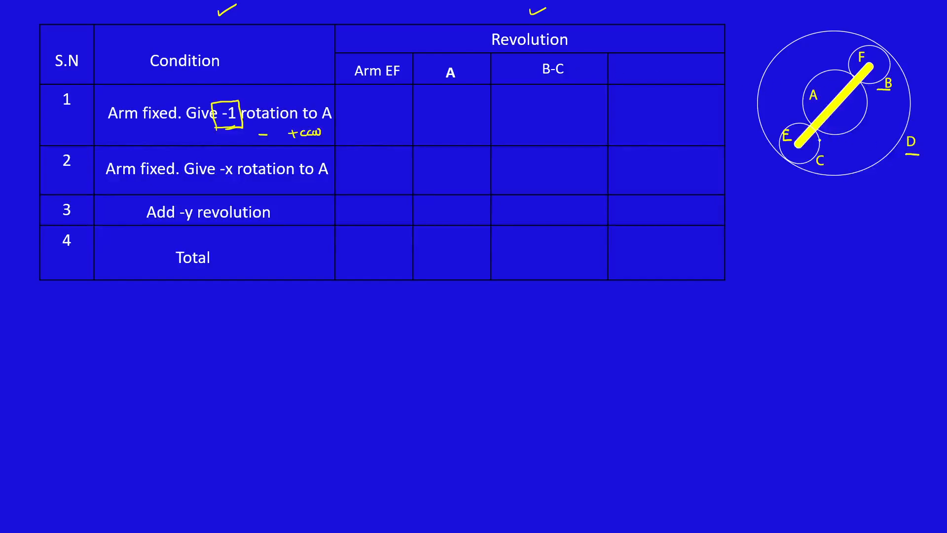
{"action": "type", "text": "D"}
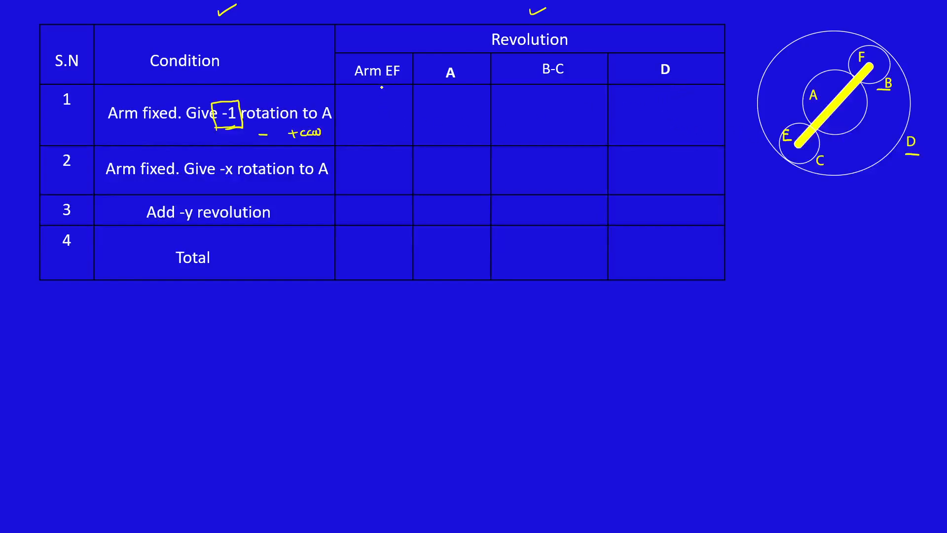
{"action": "type", "text": "0"}
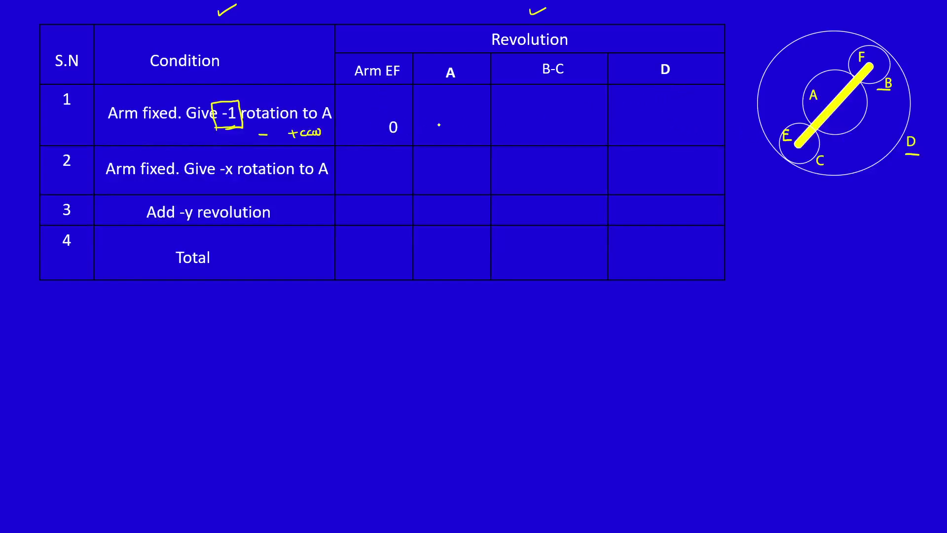
{"action": "type", "text": "-1"}
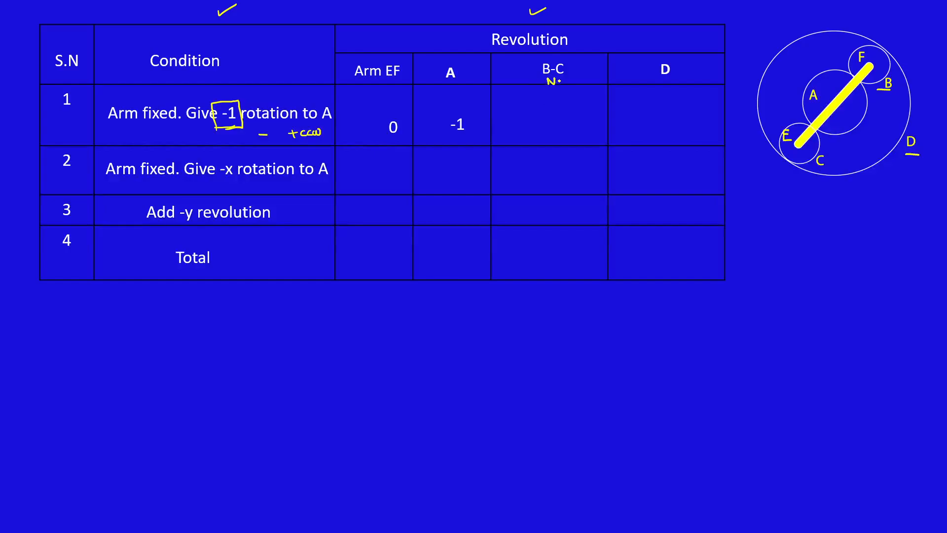
Mark plus signs under B-C and D in row 1
{"action": "type", "text": "B"}
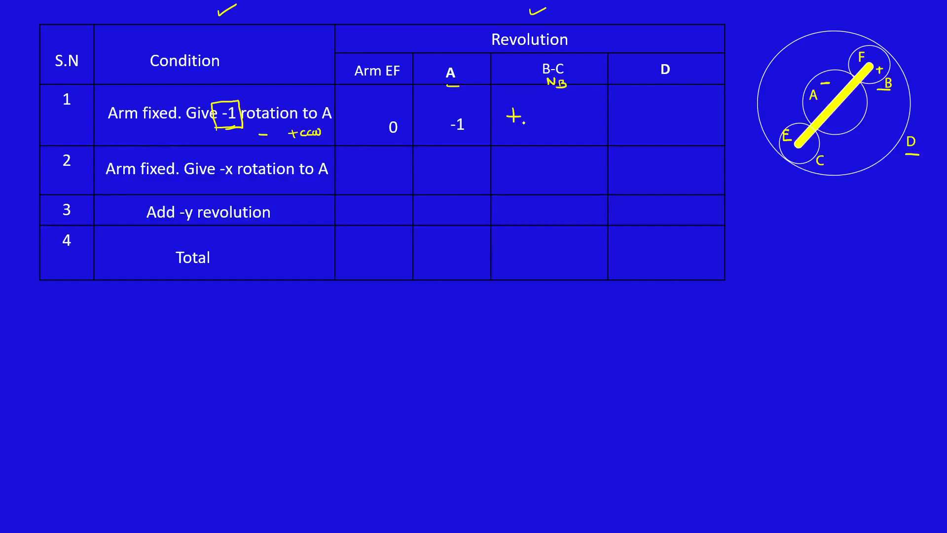
{"action": "left_click", "coordinate": [626, 114]}
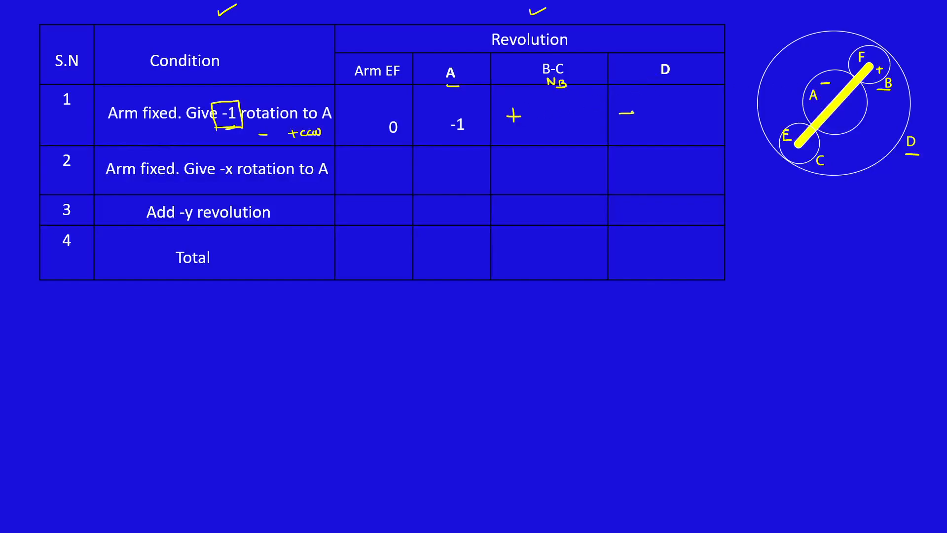
{"action": "left_click", "coordinate": [627, 113]}
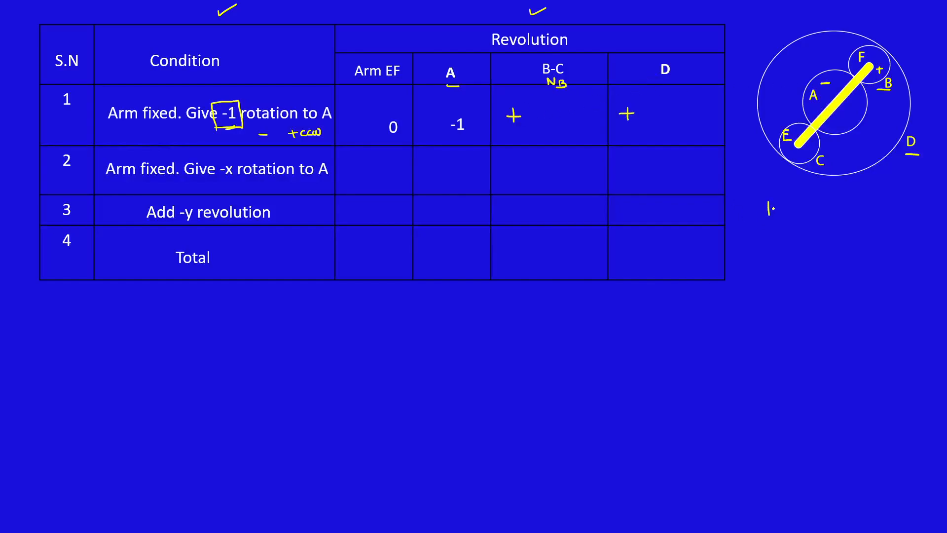
Write the internal and external gear sign rules beside the diagram
{"action": "type", "text": "Internal + -"}
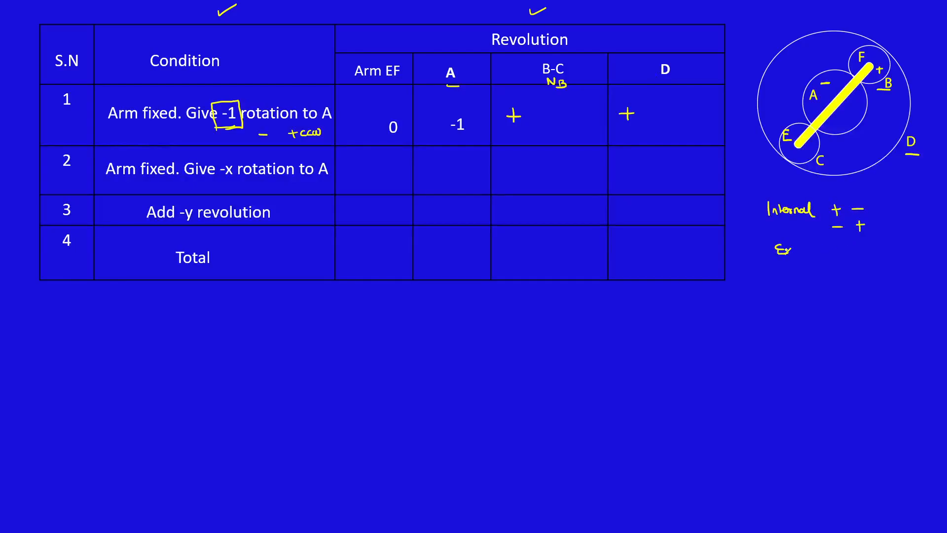
{"action": "type", "text": "External"}
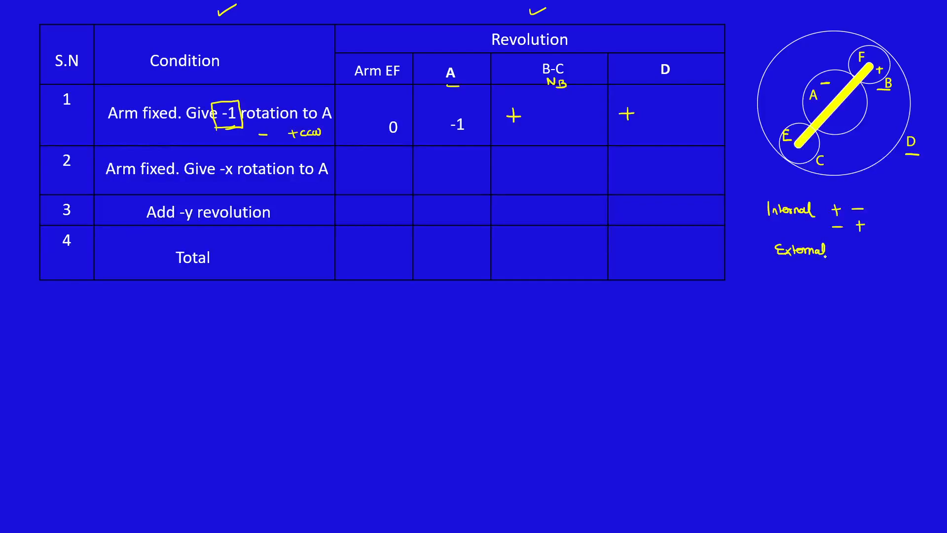
{"action": "type", "text": "+"}
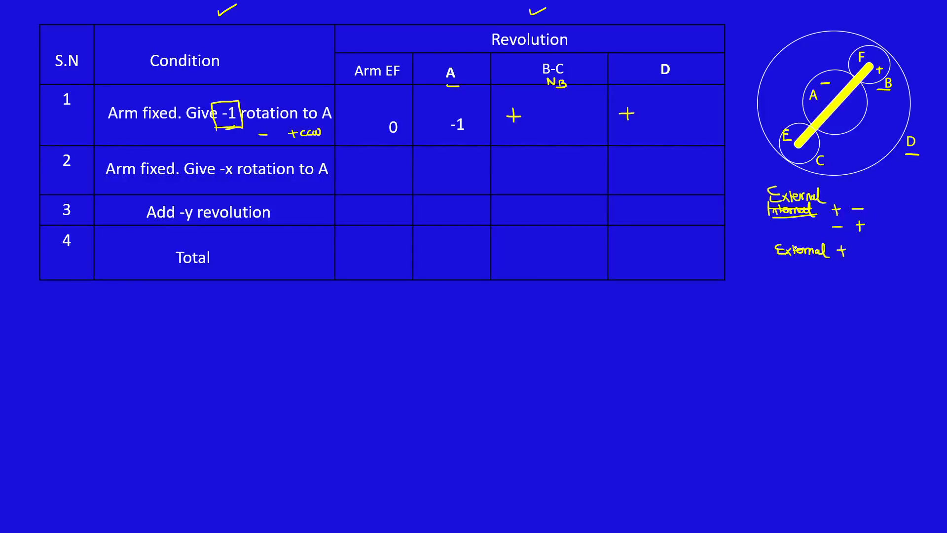
{"action": "type", "text": "Int"}
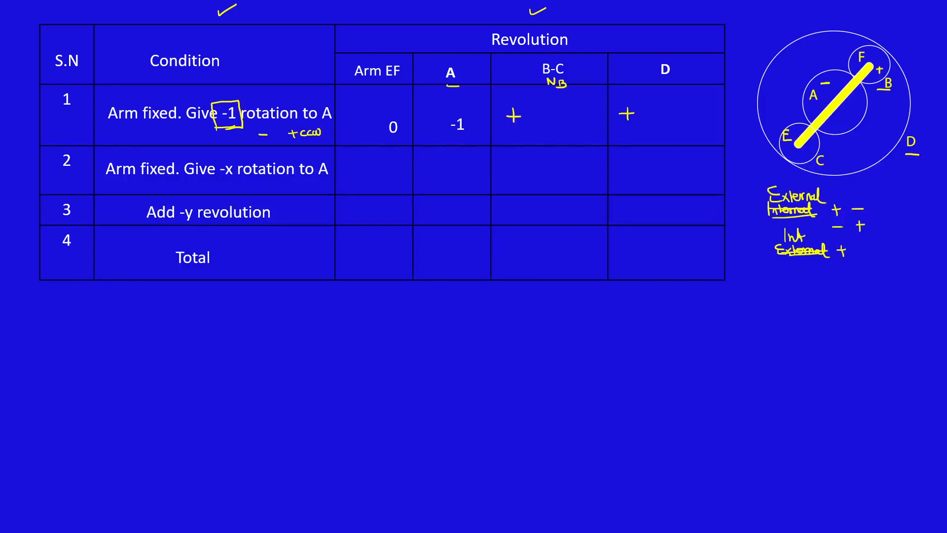
{"action": "type", "text": "Internal"}
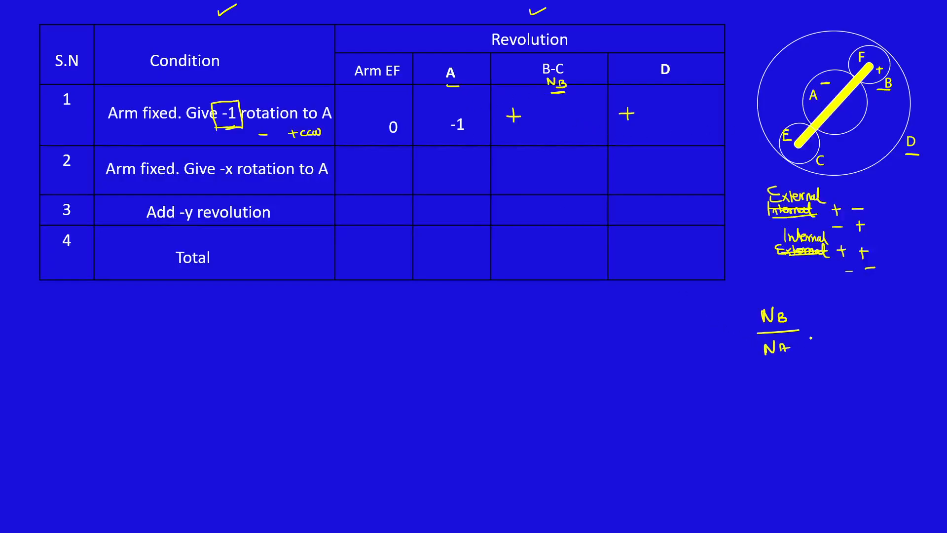
Ink the N_D ratio derivation using T_A/T_B, N_B and T_D beside the diagram
{"action": "type", "text": "= TA"}
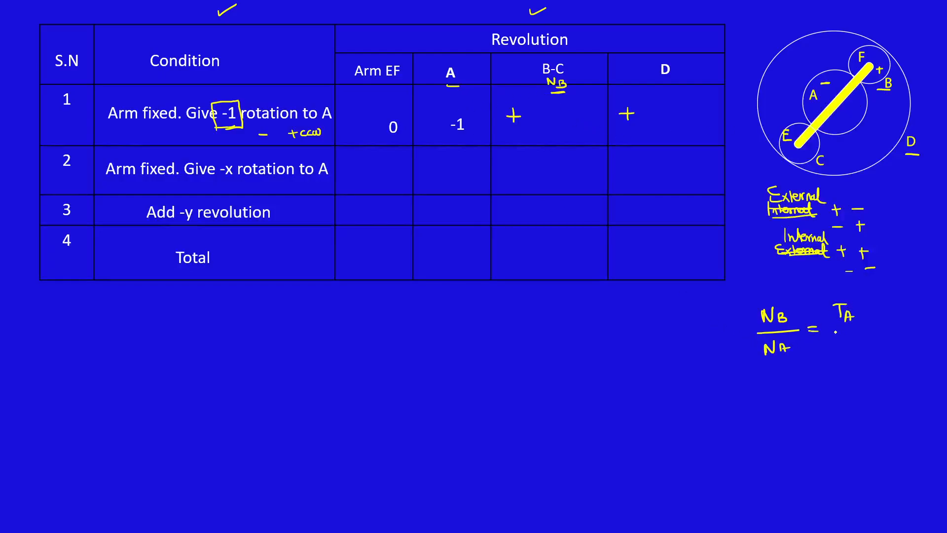
{"action": "type", "text": "TB"}
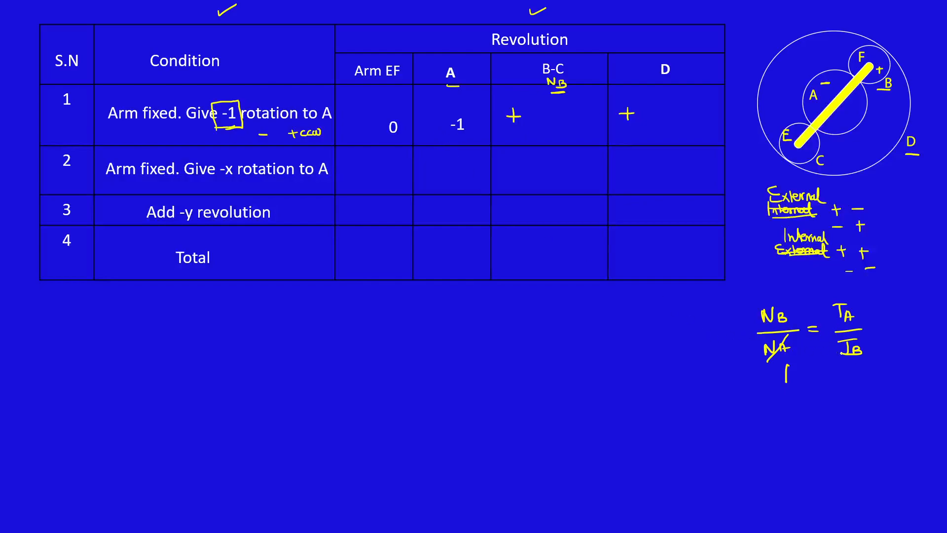
{"action": "type", "text": "+TA/TB"}
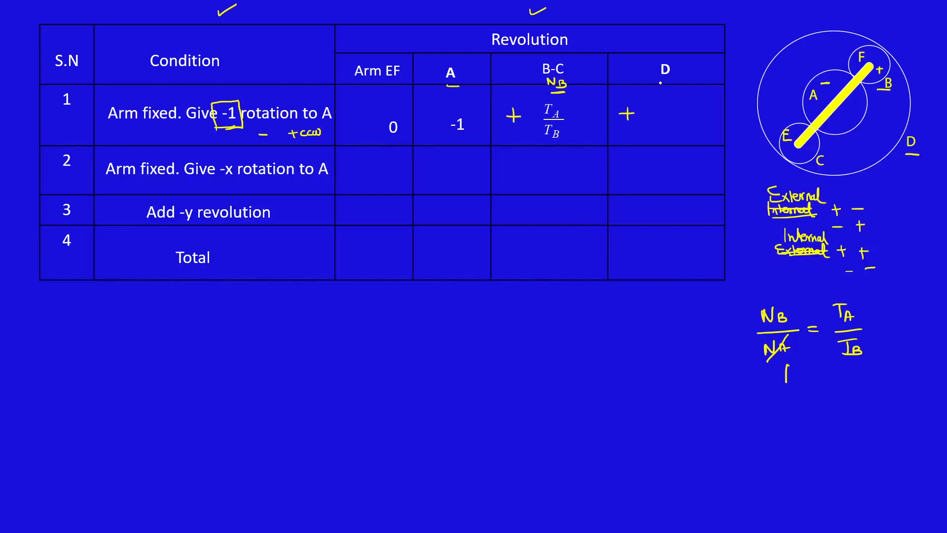
{"action": "type", "text": "ND"}
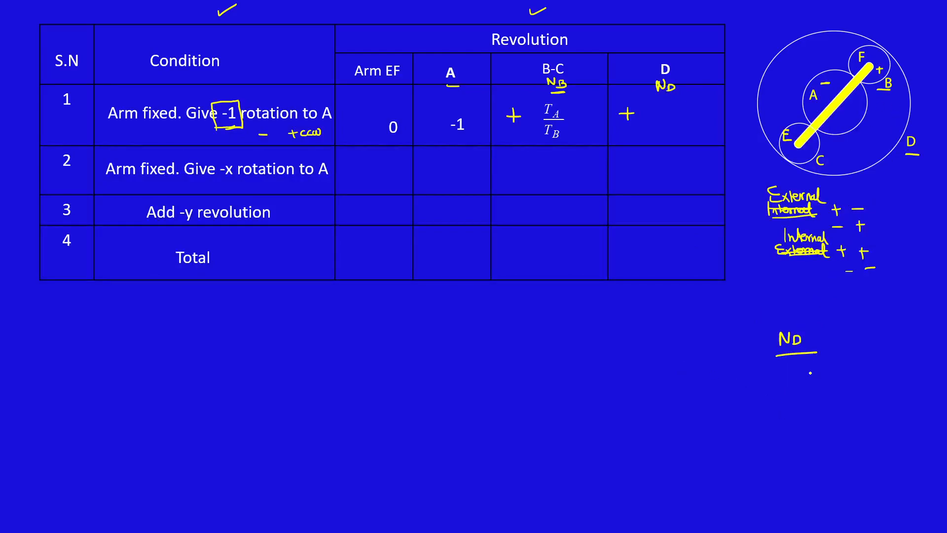
{"action": "type", "text": "NB"}
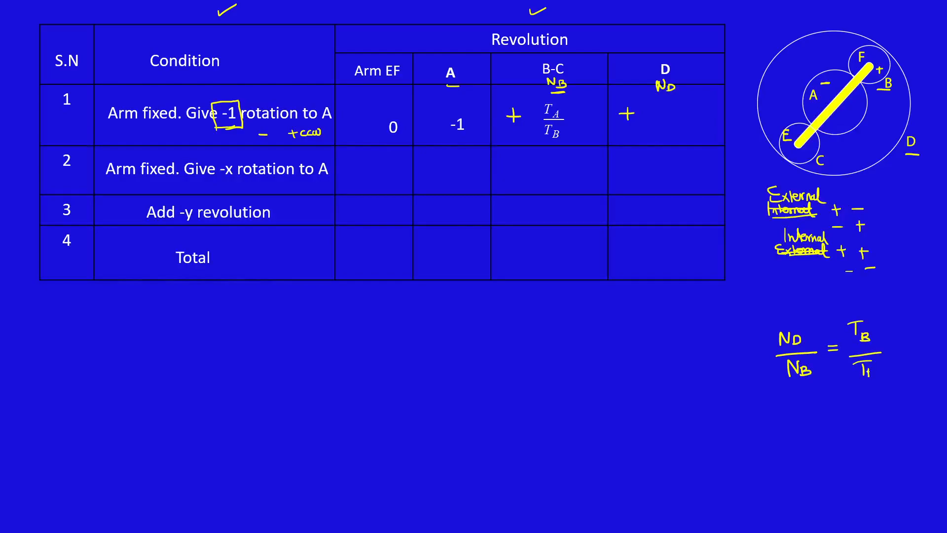
{"action": "type", "text": "TD"}
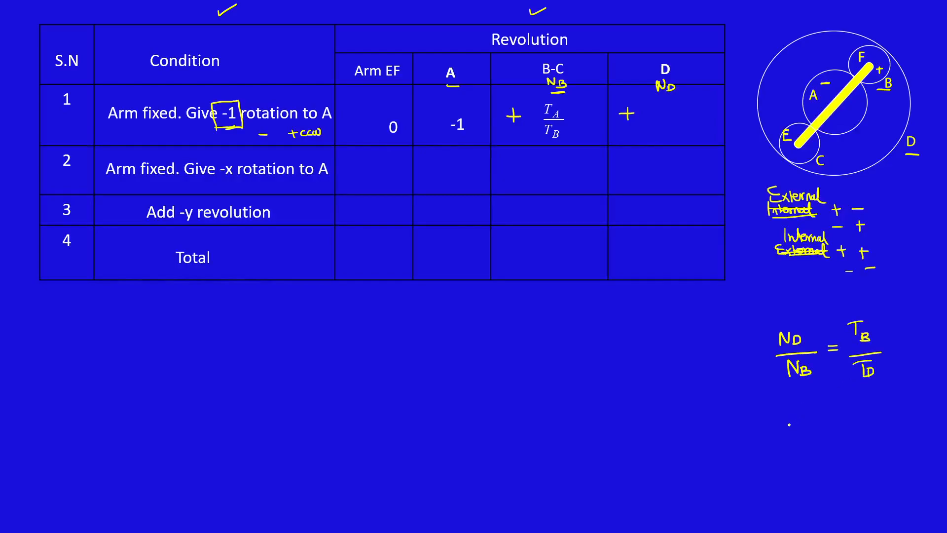
{"action": "type", "text": "ND"}
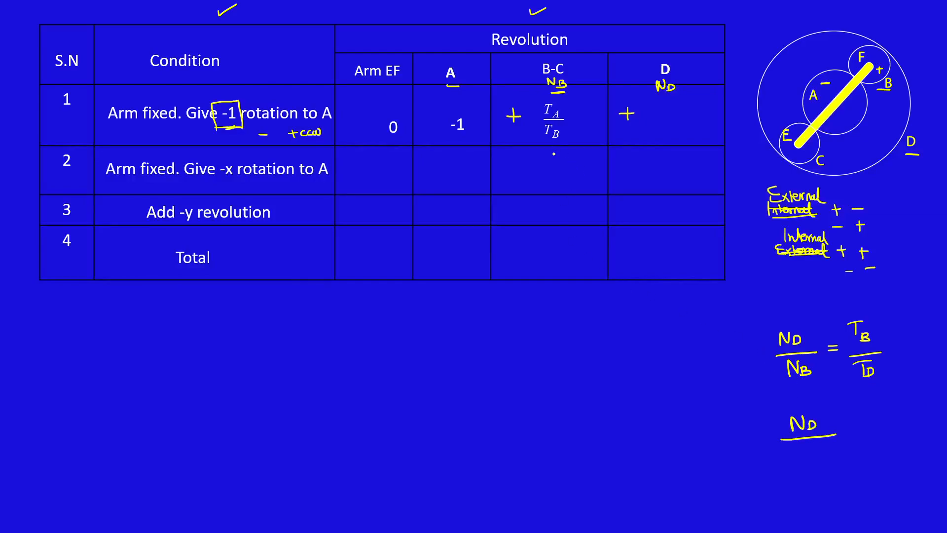
Insert T_A/T_B × T_B/T_D = T_A/T_D into row 1's D cell
{"action": "type", "text": "Ta"}
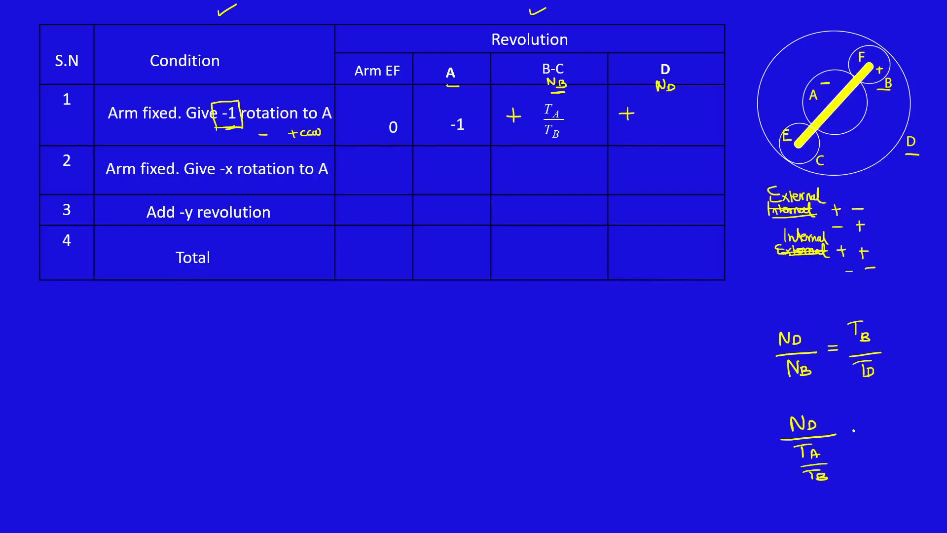
{"action": "type", "text": "= T_B"}
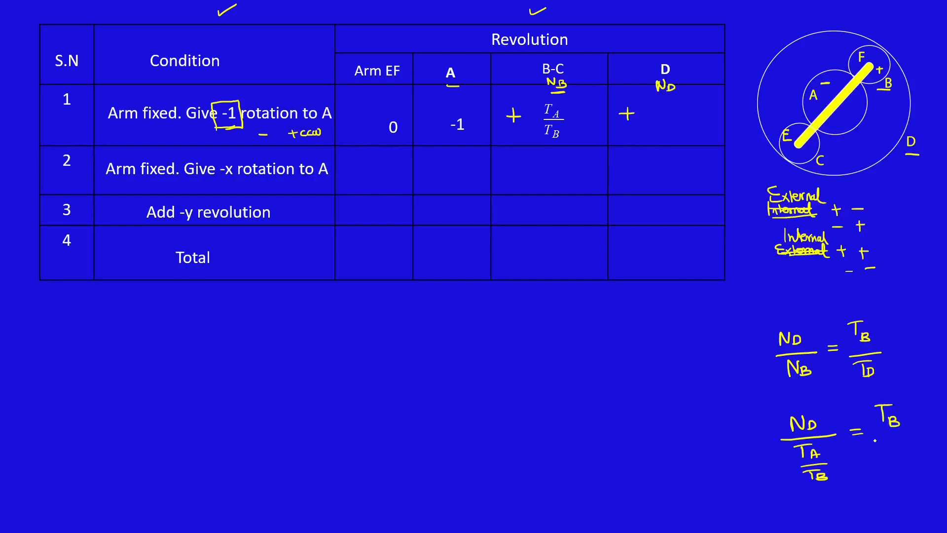
{"action": "type", "text": "T_D"}
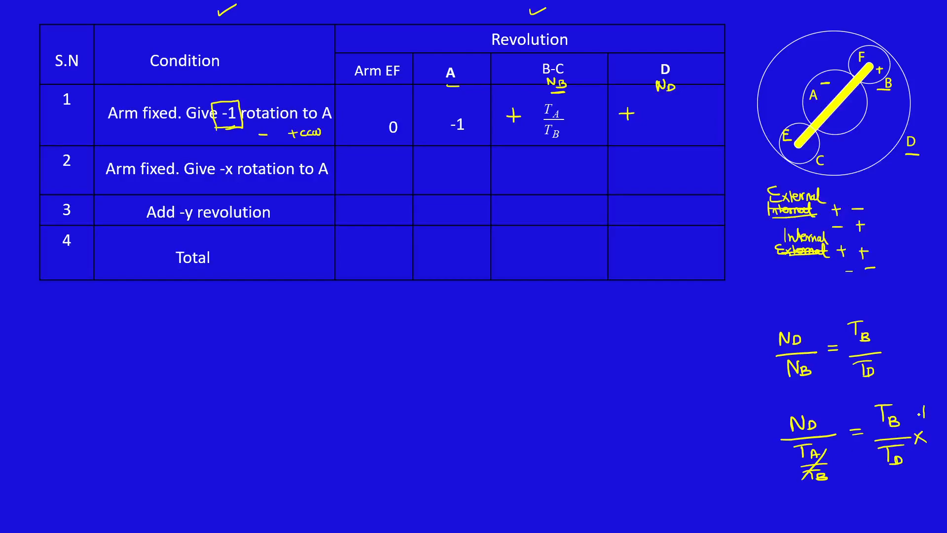
{"action": "type", "text": "TA/TB"}
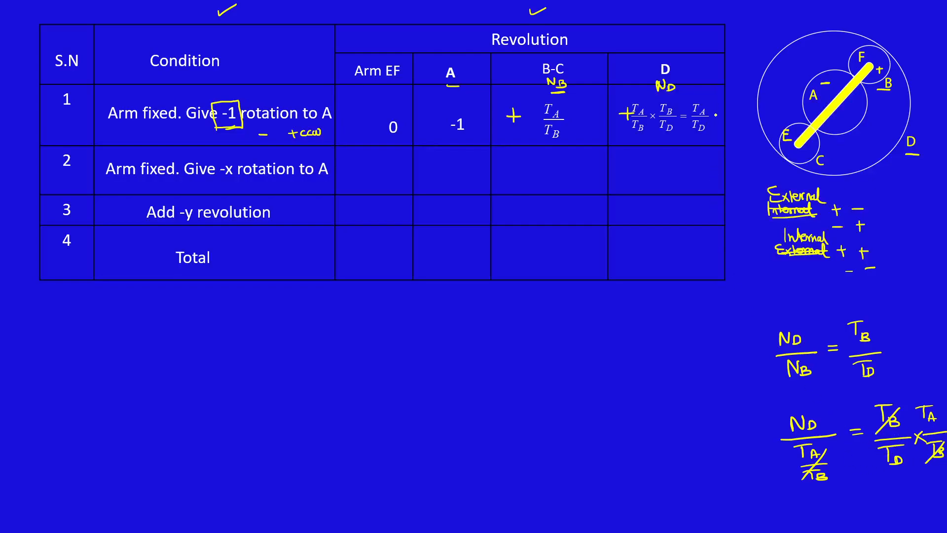
Fill row 2 with 0, -x, x·T_A/T_B and x·T_A/T_D
{"action": "left_click", "coordinate": [723, 117]}
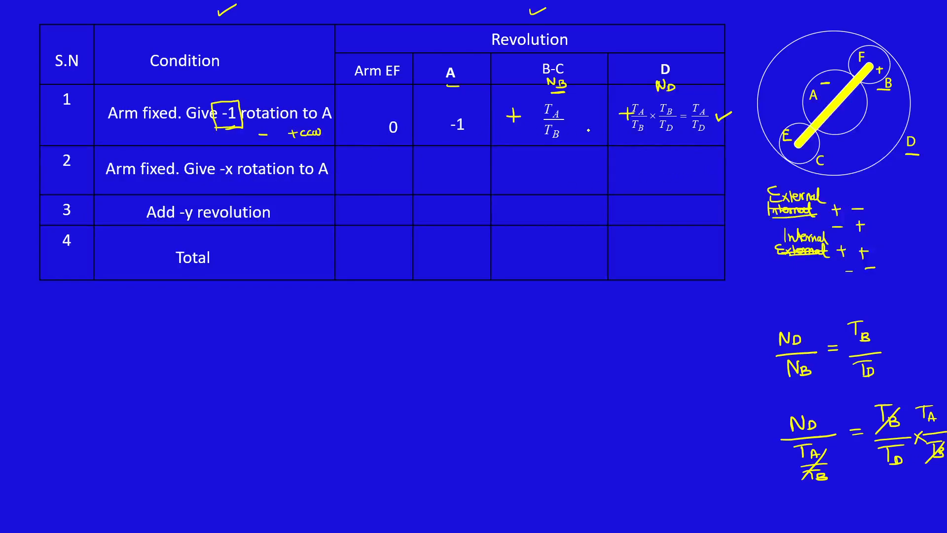
{"action": "type", "text": "-x"}
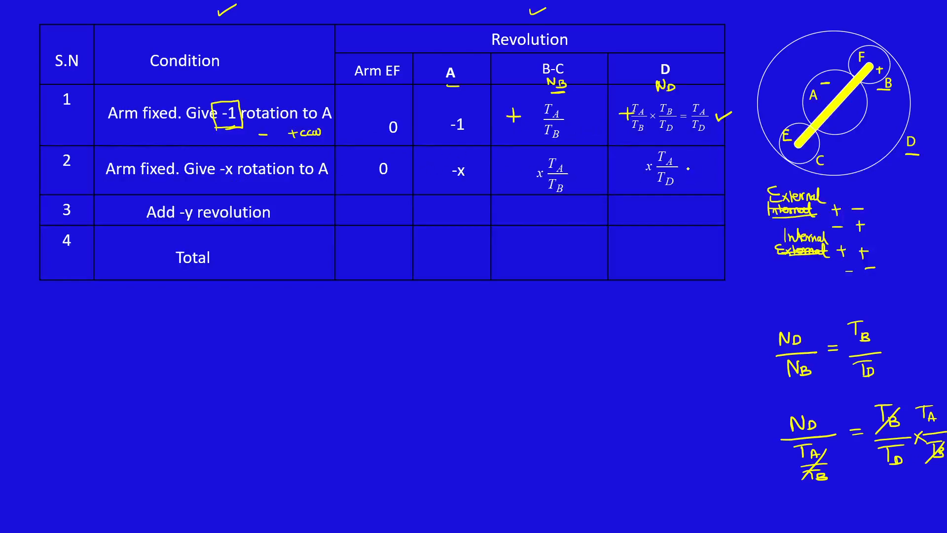
Enter -y across row 3 and totals such as x·T_A/T_D − y in row 4
{"action": "type", "text": "-y"}
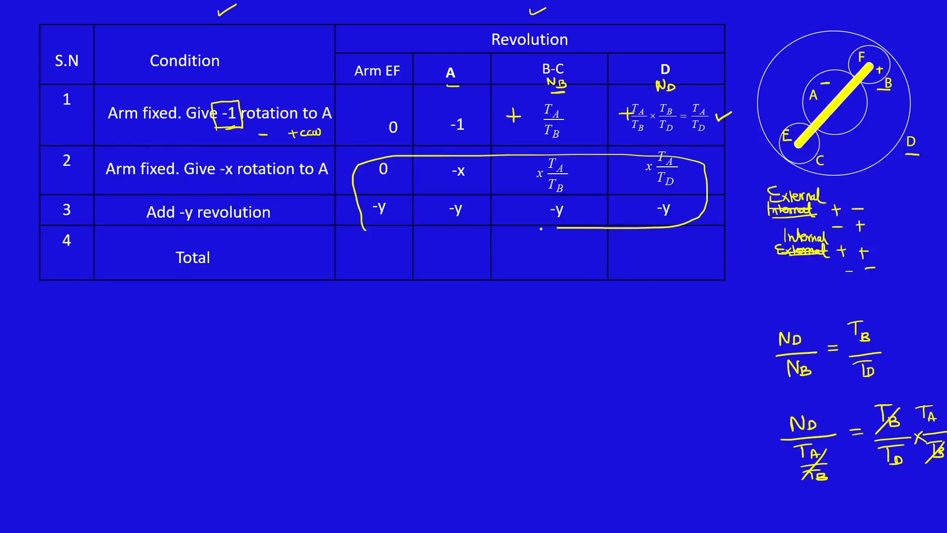
{"action": "type", "text": "-y"}
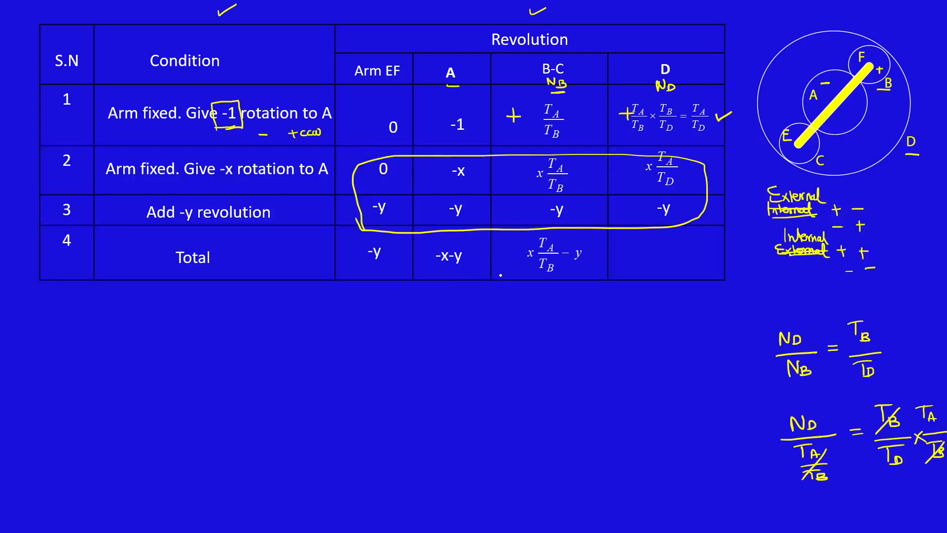
{"action": "type", "text": "x T_A/T_D - y"}
{"action": "type", "text": "−x − y = −1"}
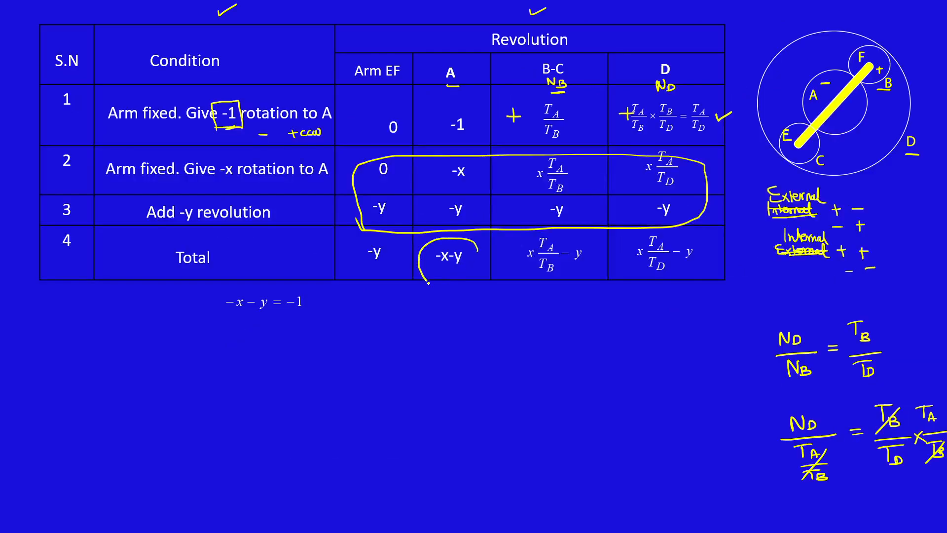
Circle the -x-y total and set up x + y = 1 and x·T_A/T_D − y = 1/2
{"action": "left_click_drag", "start_coordinate": [423, 242], "coordinate": [453, 284]}
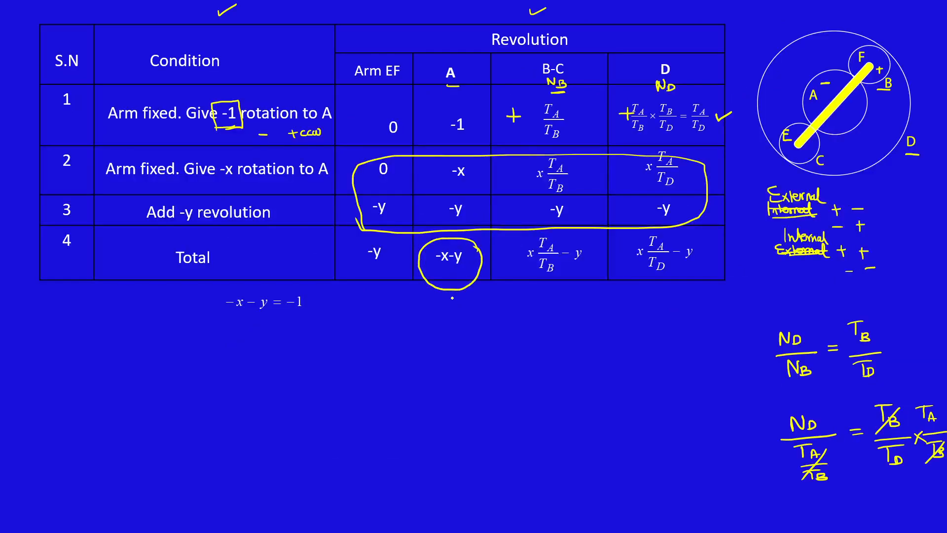
{"action": "type", "text": "-1"}
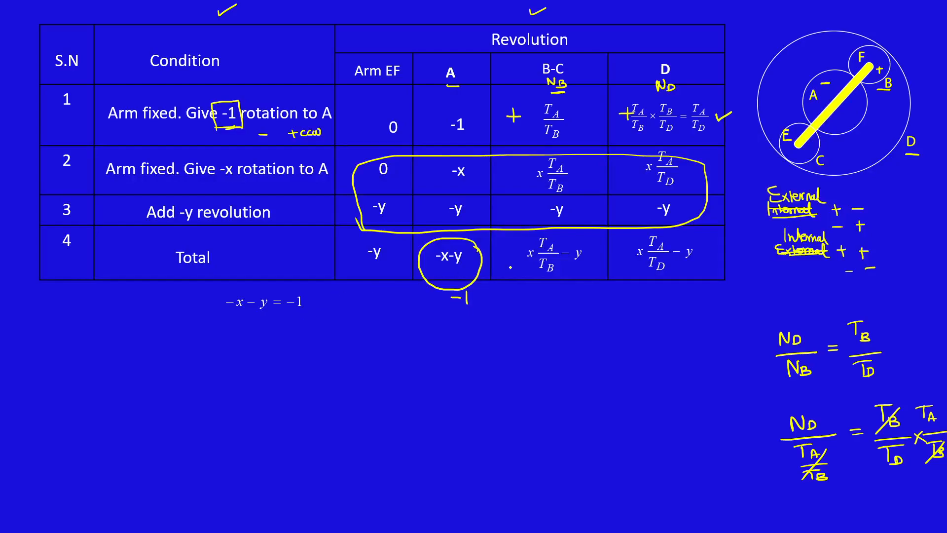
{"action": "type", "text": "x + y = 1"}
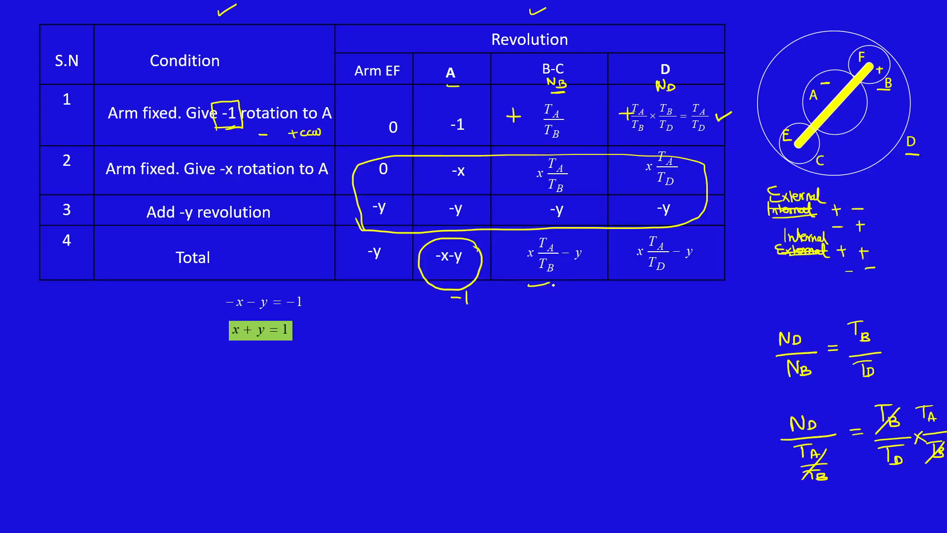
{"action": "type", "text": "x T_A/T_D - y = 1/2"}
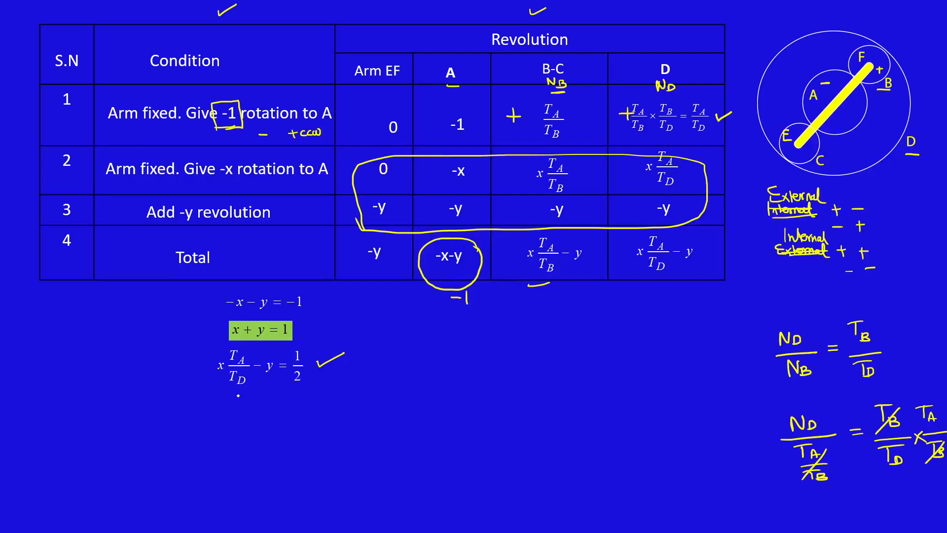
Solve 40x − 90y = 45 to y = −0.04, giving arm speed 0.04 rpm
{"action": "type", "text": "40x - 90y = 45"}
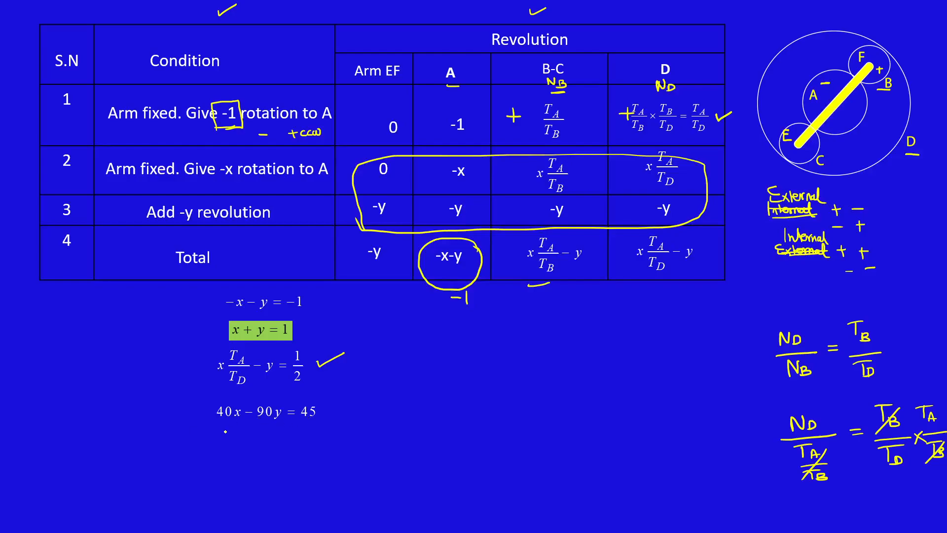
{"action": "type", "text": "40"}
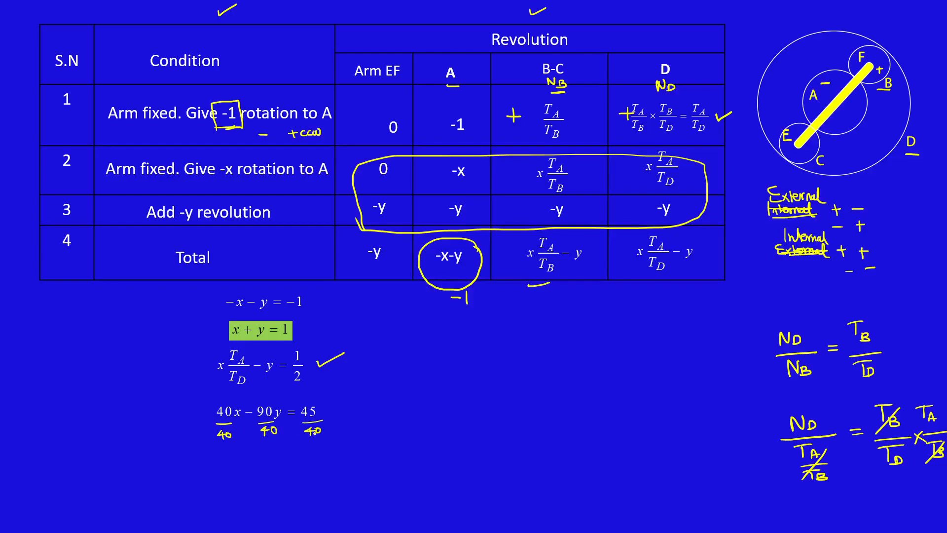
{"action": "type", "text": "x - 2.25 y = 1.125"}
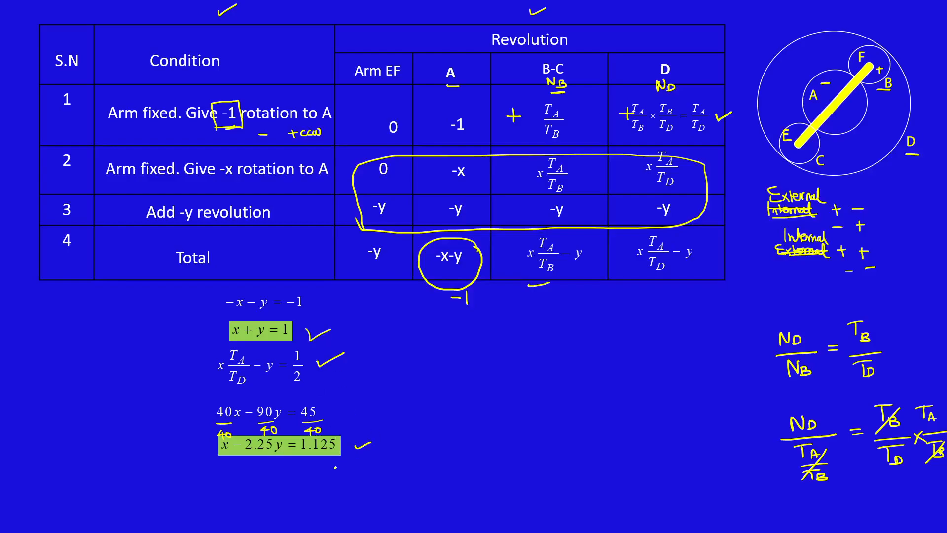
{"action": "type", "text": "y = -0.04"}
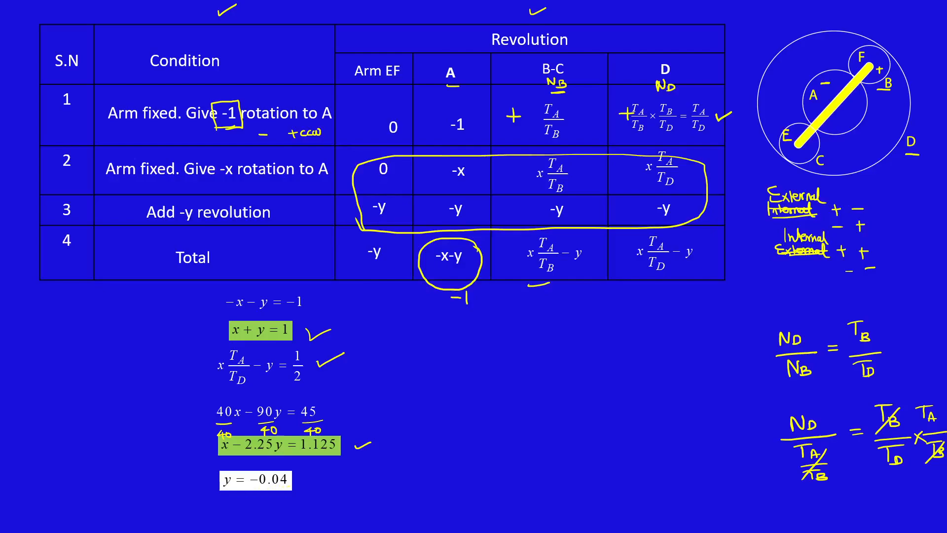
{"action": "type", "text": "Speed of arm= -y= 0.04 rpm"}
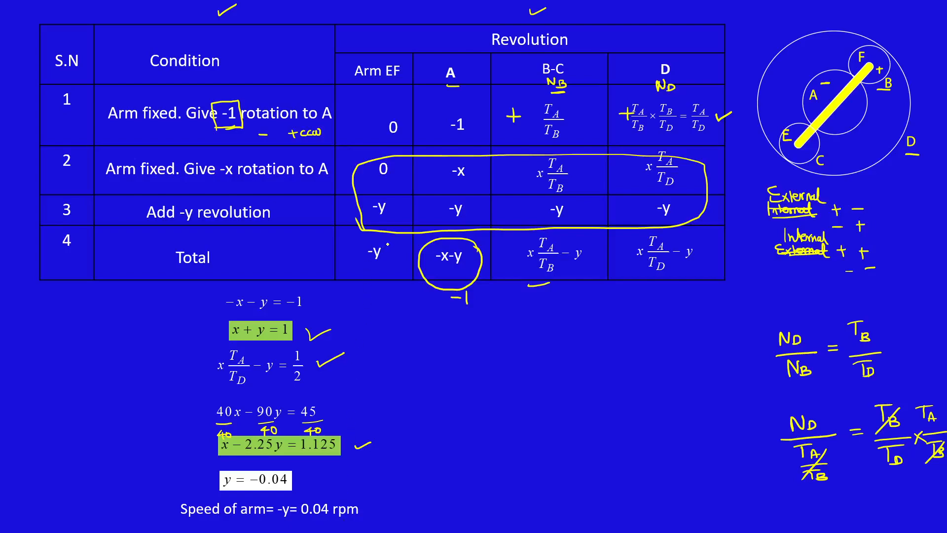
Circle the arm's -y total and solve x − 2.25y = 0 to y = 0.308, arm speed 0.308 rpm
{"action": "left_click_drag", "start_coordinate": [362, 253], "coordinate": [392, 272]}
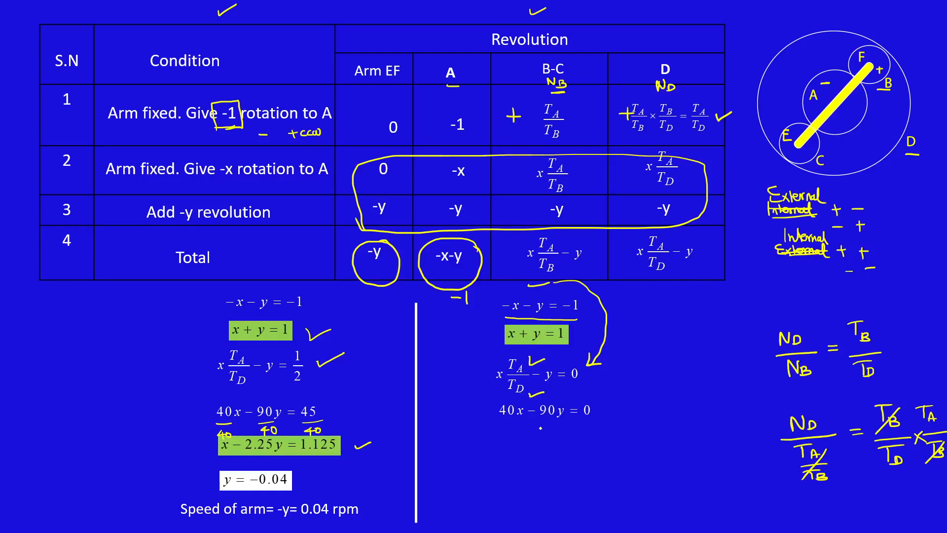
{"action": "type", "text": "x - 2.25 y = 0"}
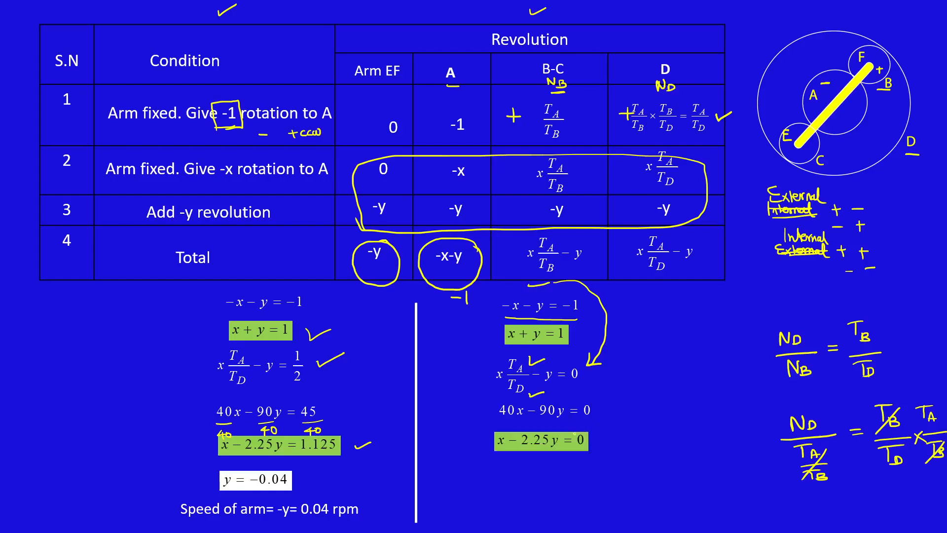
{"action": "type", "text": "y = 0.308"}
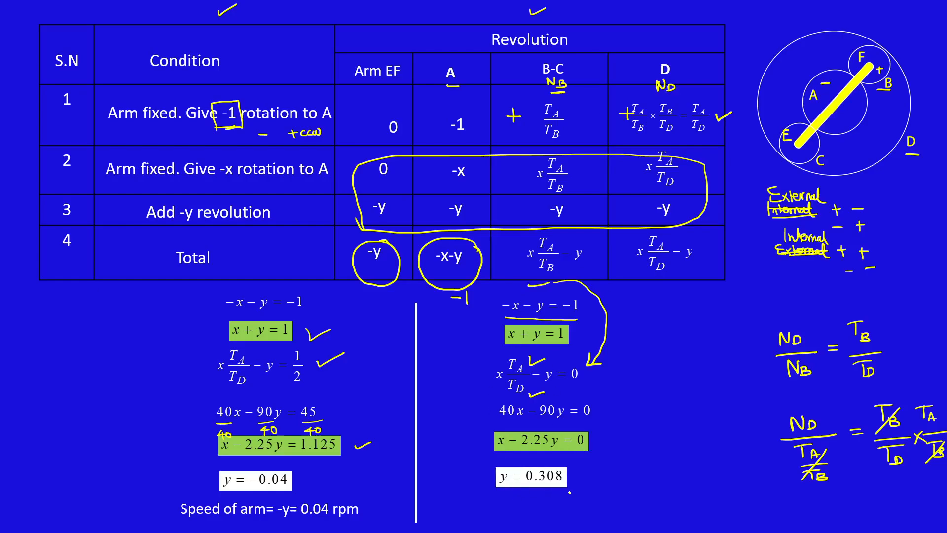
{"action": "type", "text": "Speed of arm= -y= 0.308 rpm"}
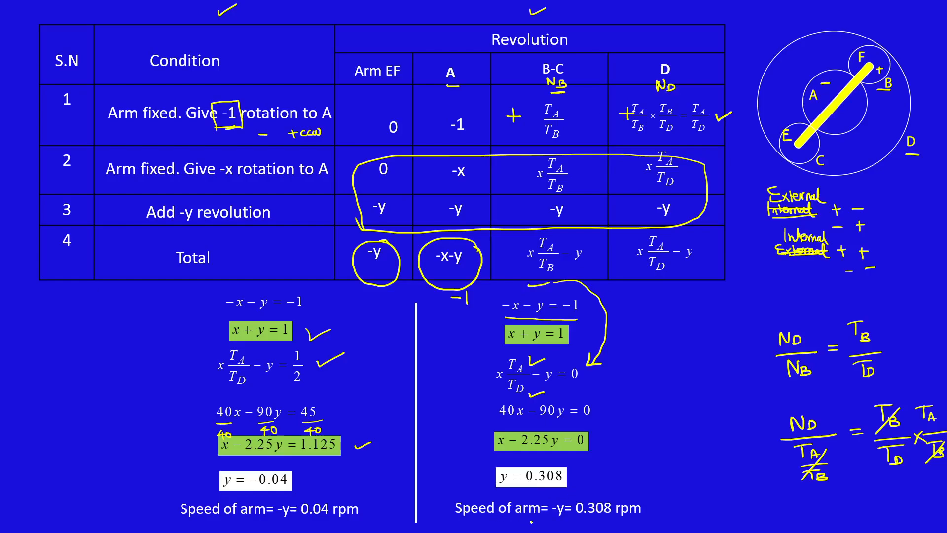